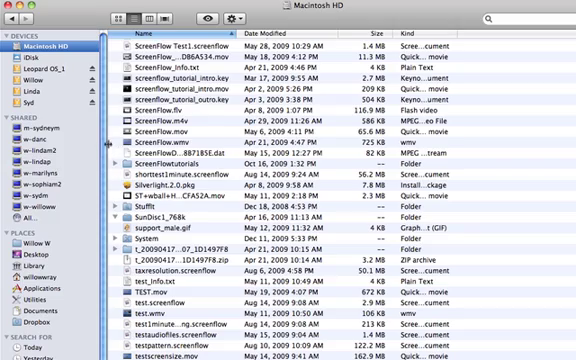
pyautogui.scroll(-3)
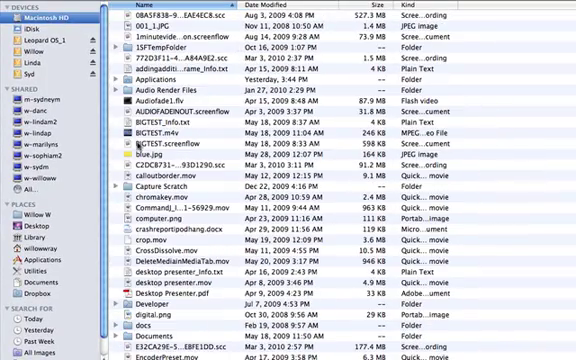
pyautogui.scroll(-3)
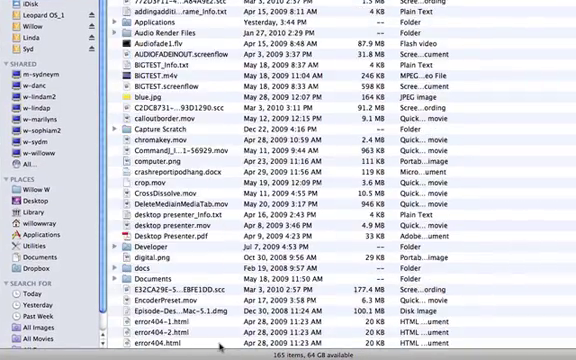
pyautogui.scroll(-3)
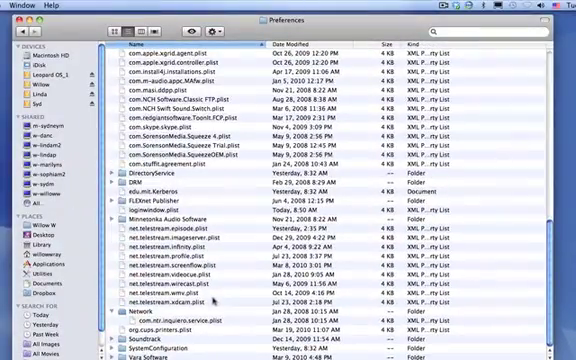
pyautogui.scroll(3)
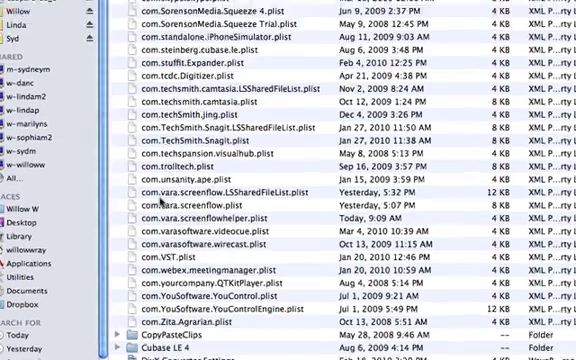
pyautogui.scroll(-3)
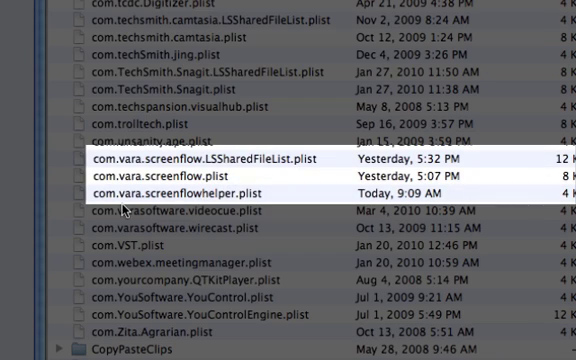
pyautogui.moveTo(292, 268)
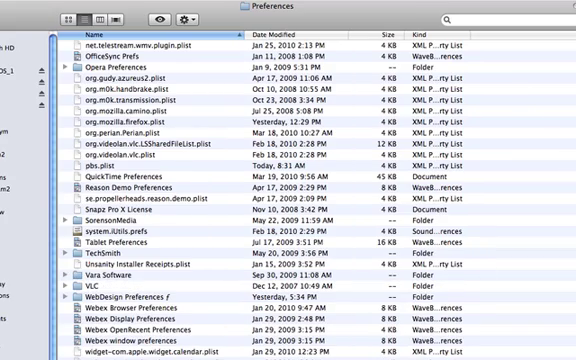
pyautogui.scroll(3)
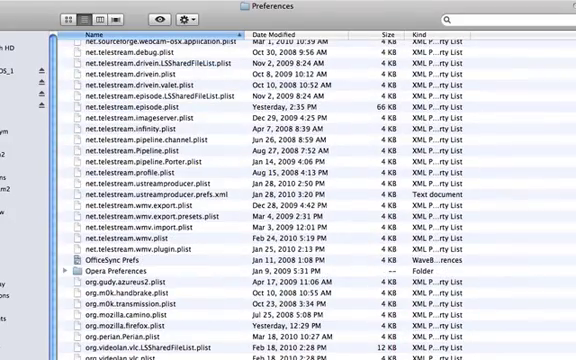
pyautogui.moveTo(548, 352)
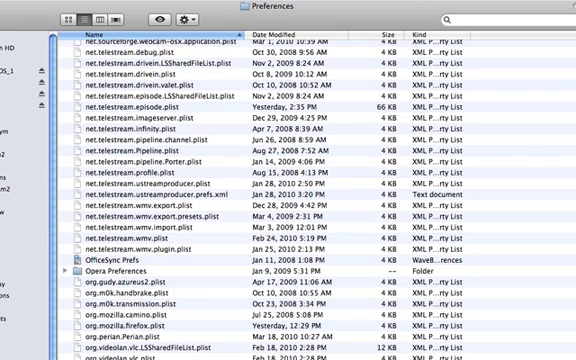
pyautogui.scroll(3)
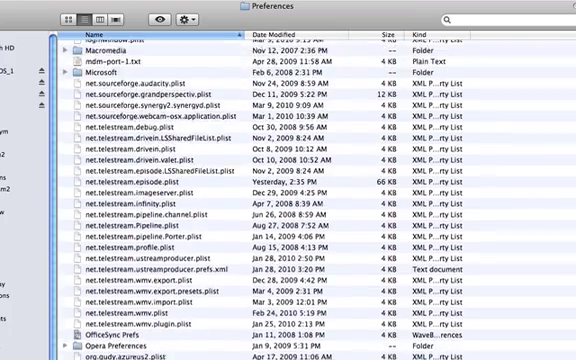
pyautogui.scroll(-3)
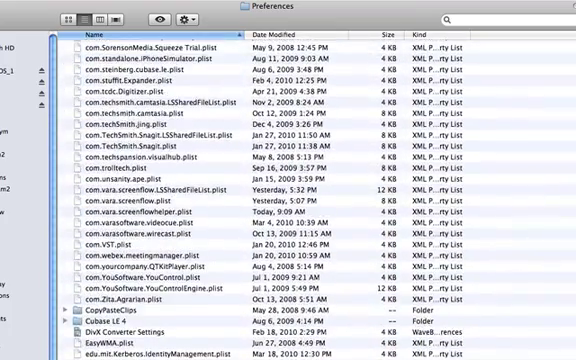